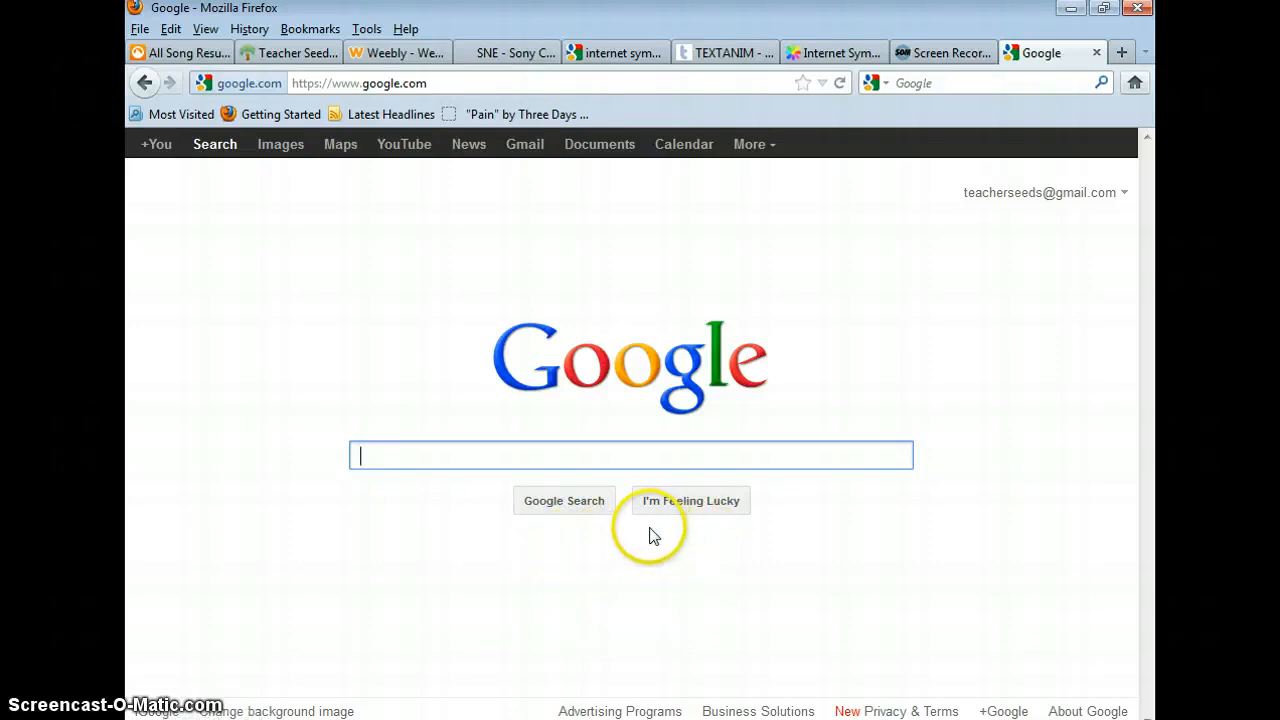
{"action": "mouse_move", "coordinate": [664, 564]}
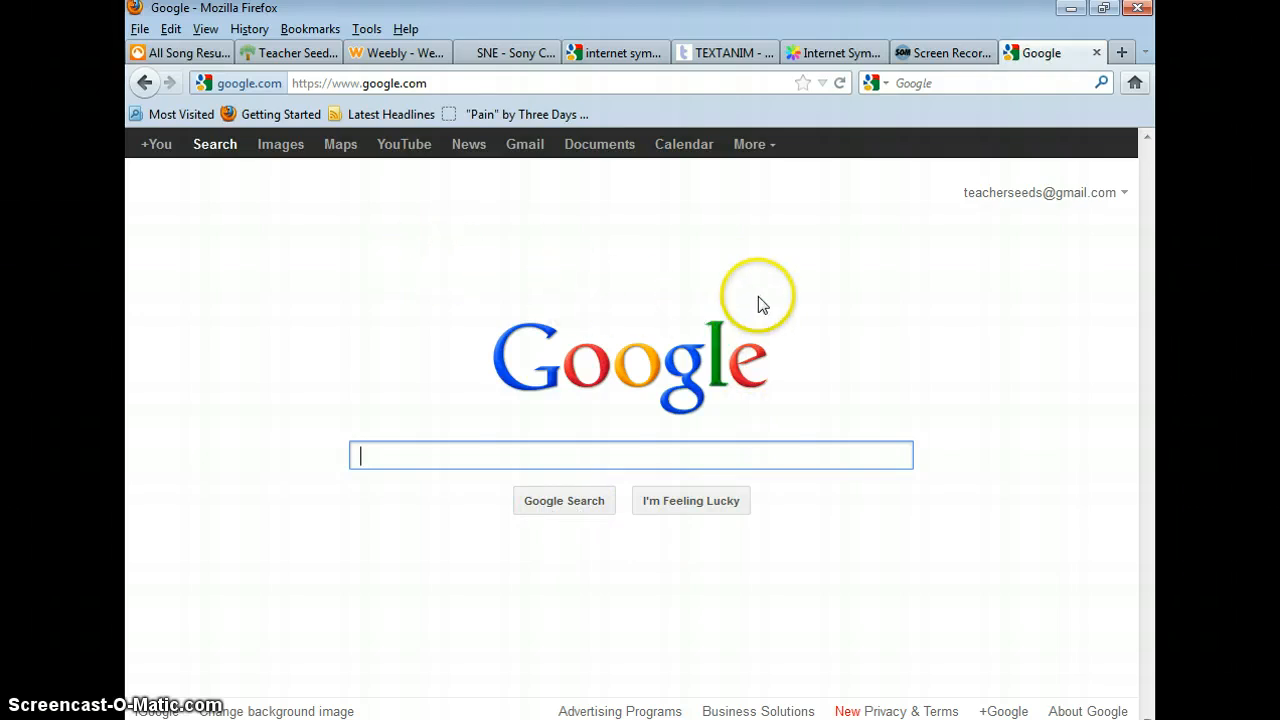
- Navigate Firefox from Google to voki.com via the address bar
{"action": "left_click", "coordinate": [360, 84]}
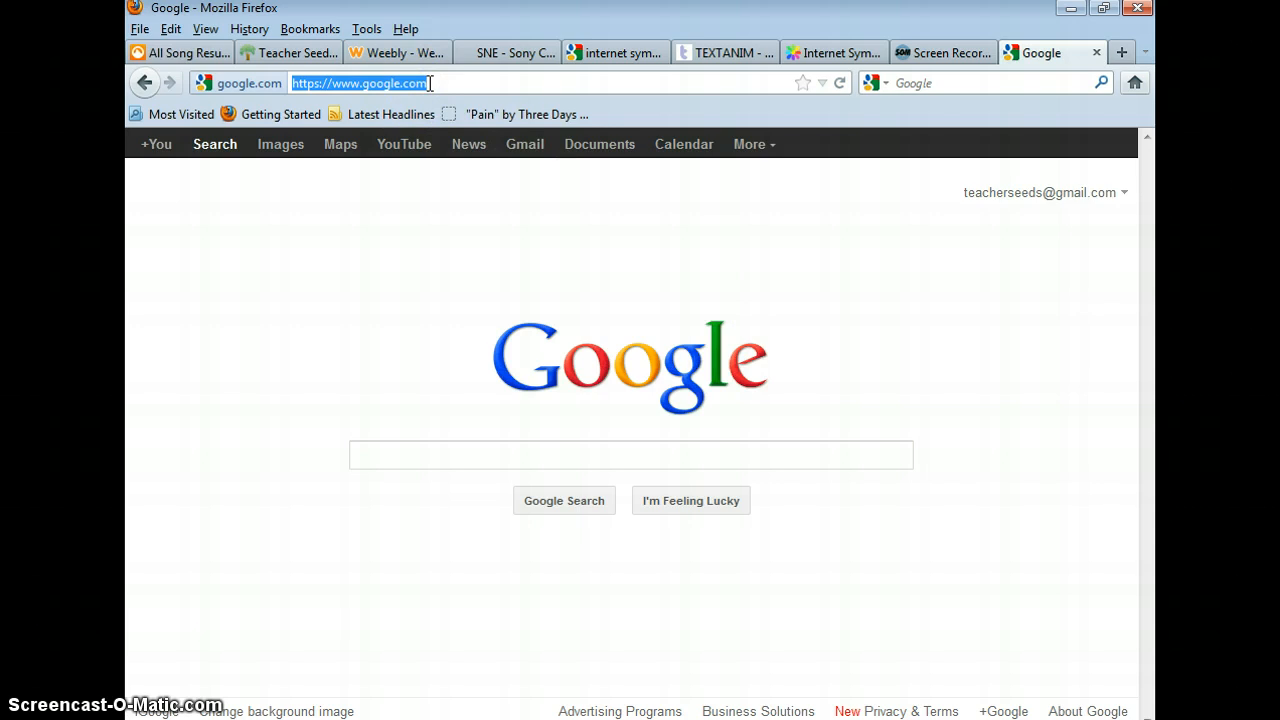
{"action": "type", "text": "Voki.com"}
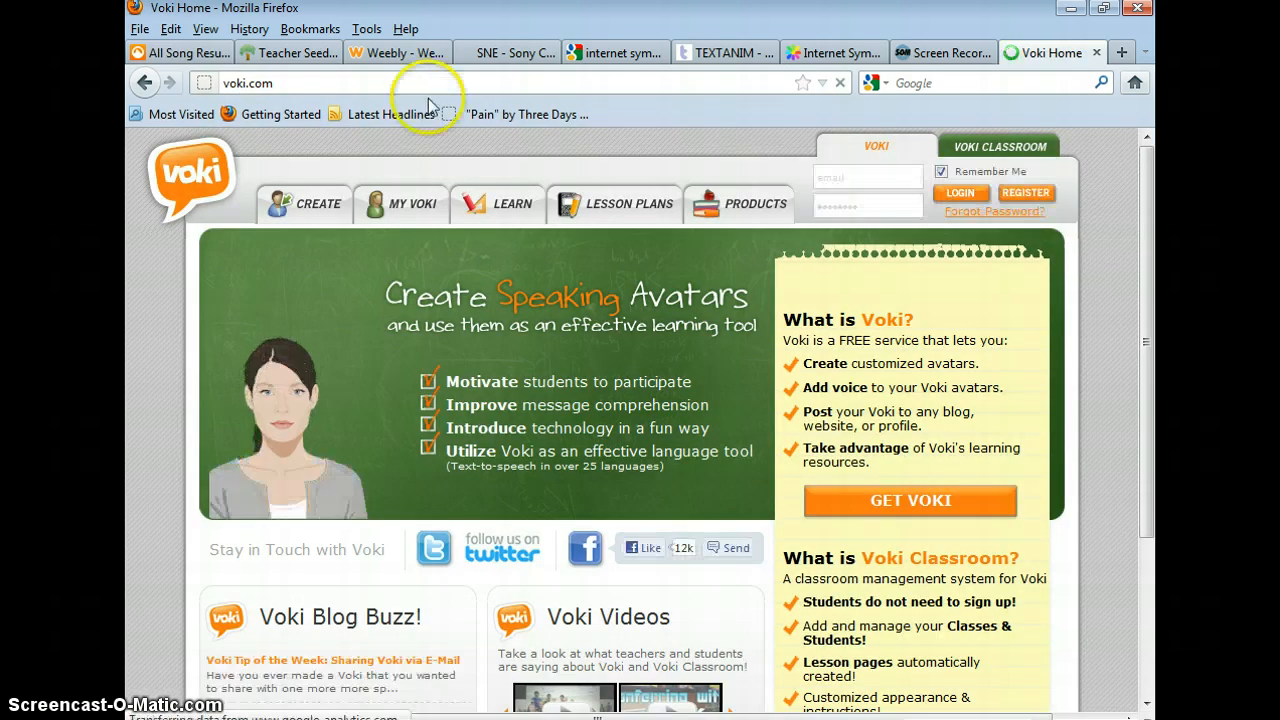
- Start the Voki creator and choose the blue-haired anime character as the avatar
{"action": "left_click", "coordinate": [318, 204]}
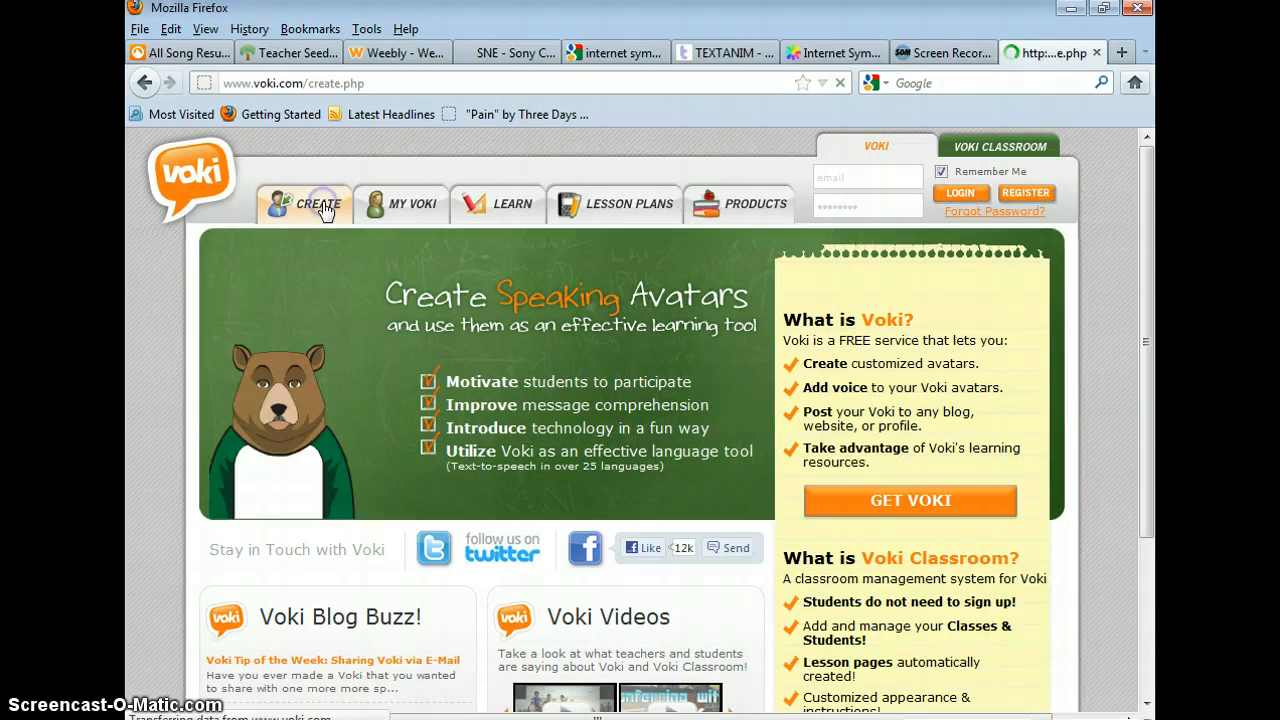
{"action": "left_click", "coordinate": [320, 204]}
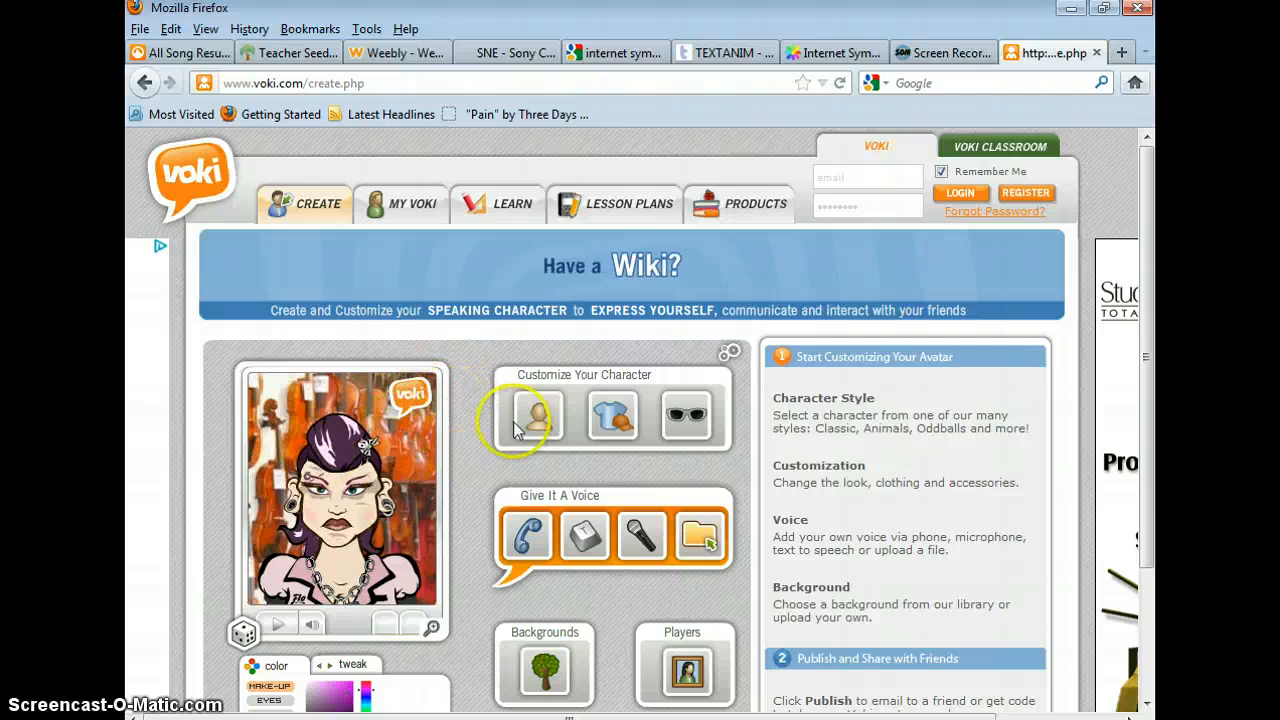
{"action": "mouse_move", "coordinate": [546, 430]}
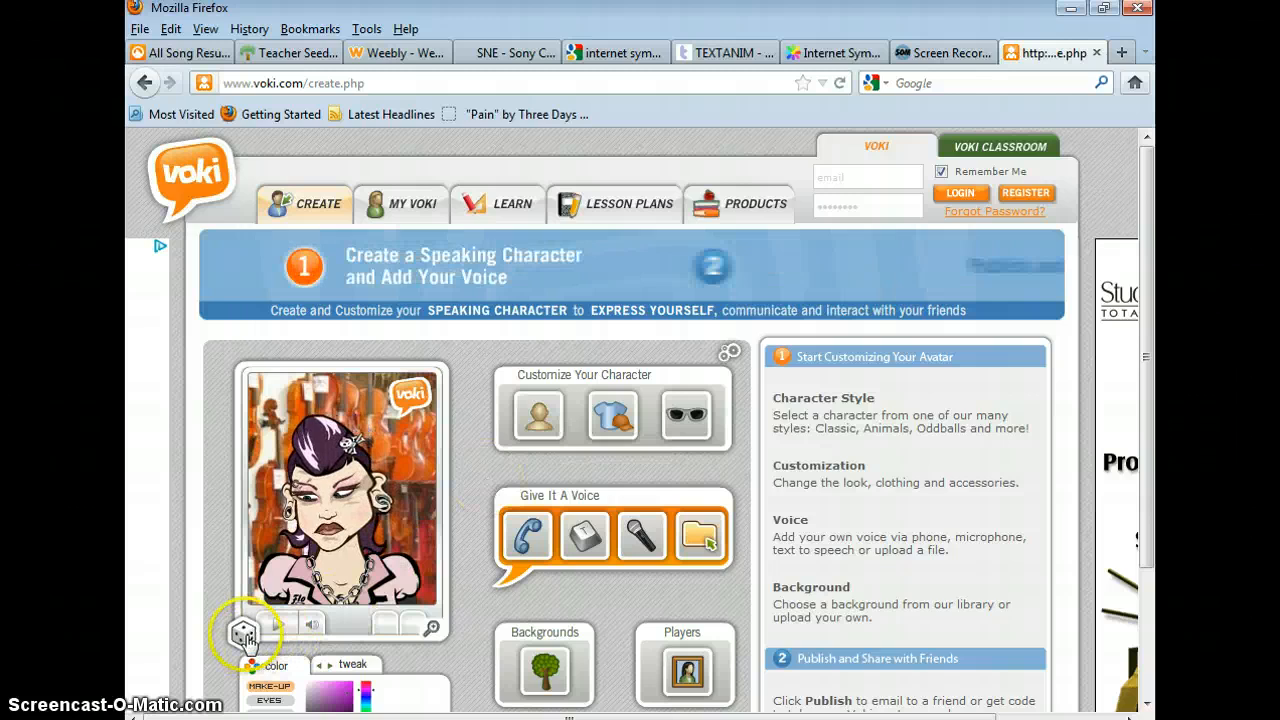
{"action": "left_click", "coordinate": [244, 638]}
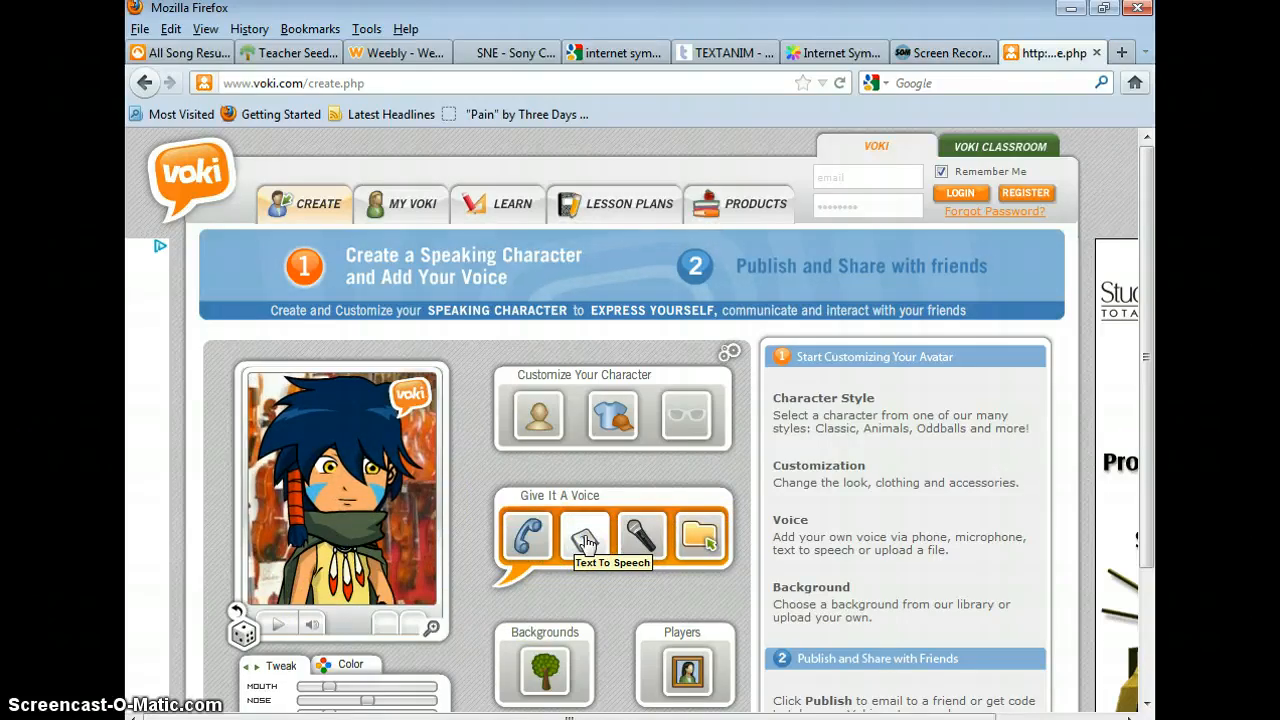
- Give the avatar a text-to-speech message: "My name is vo... on a powerpo..."
{"action": "left_click", "coordinate": [584, 538]}
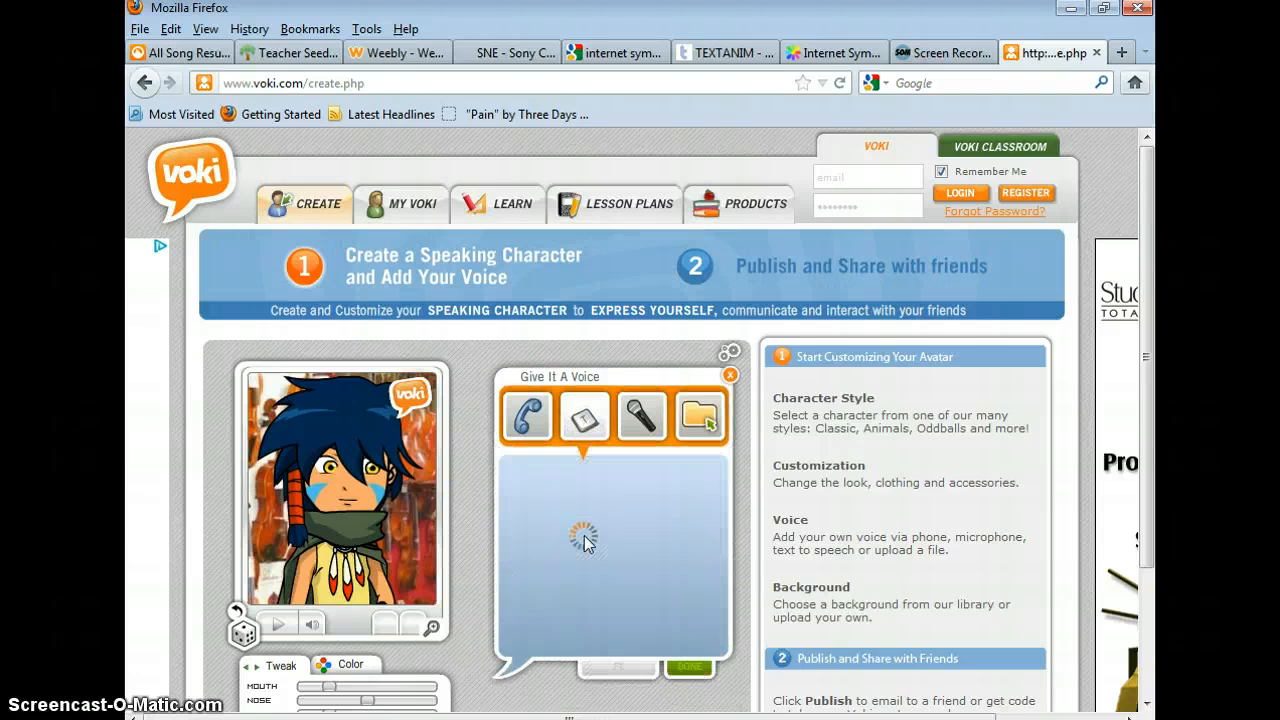
{"action": "left_click", "coordinate": [584, 416]}
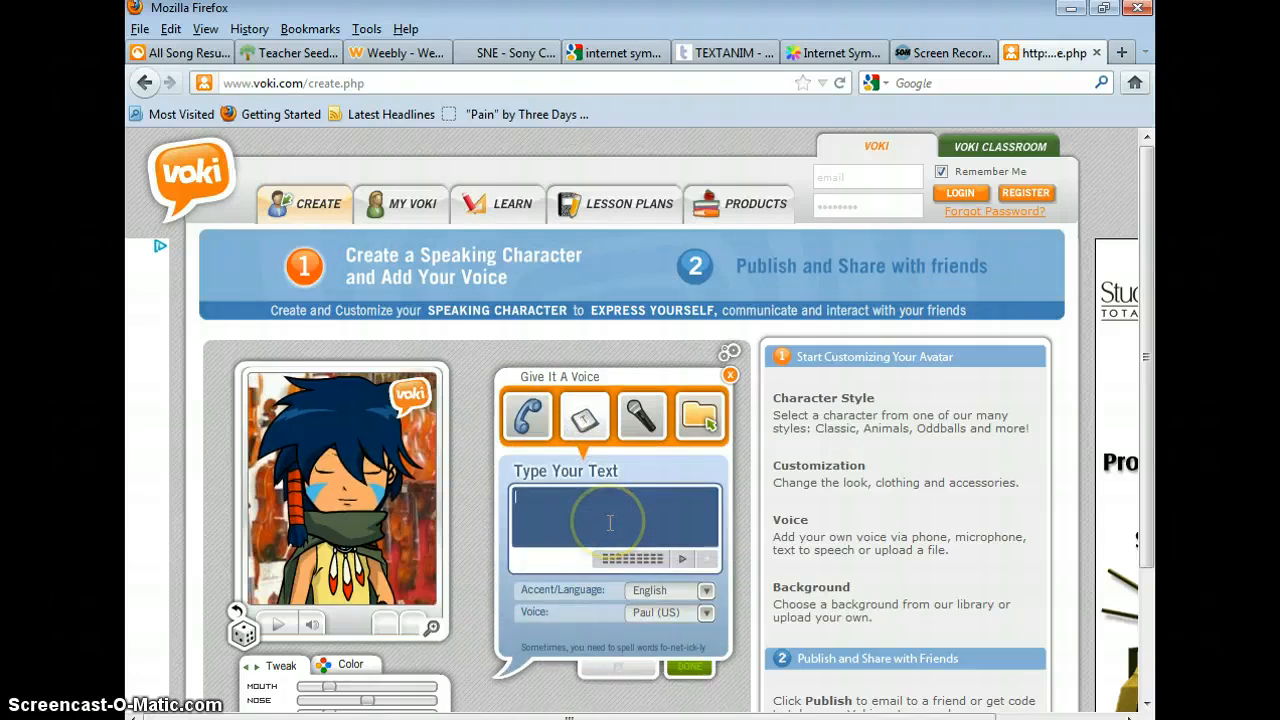
{"action": "type", "text": "My name is vo"}
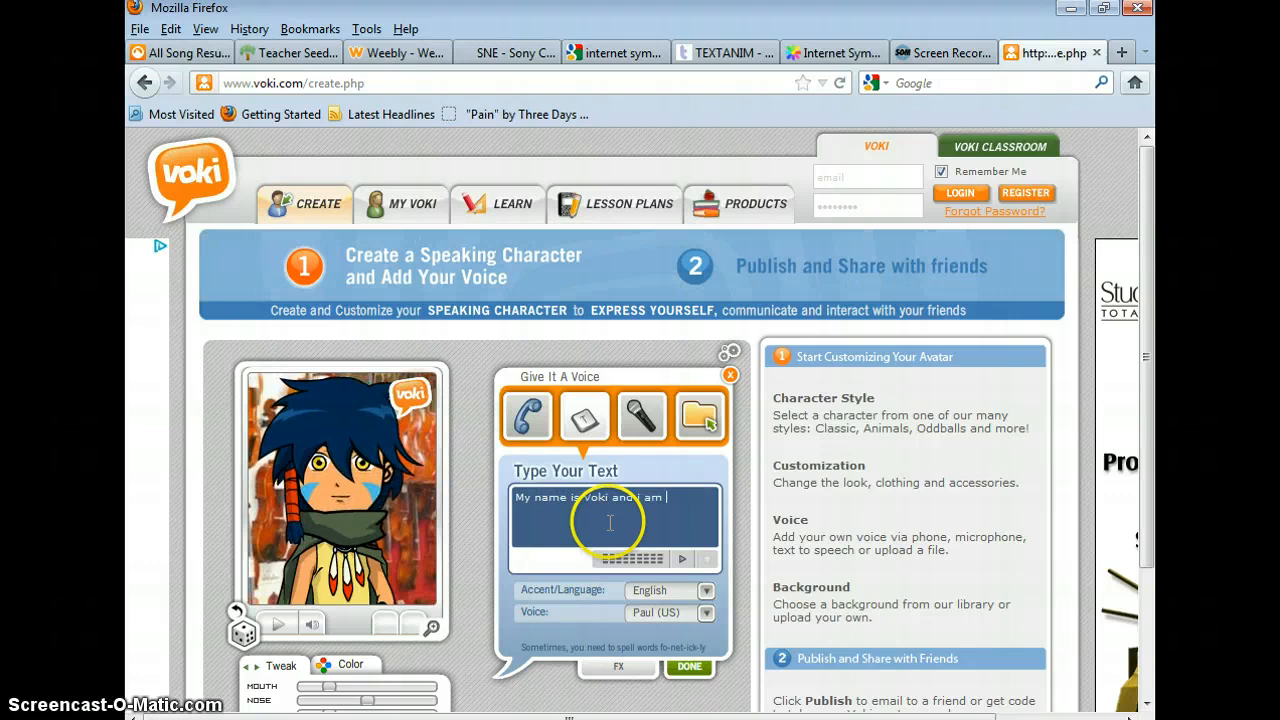
{"action": "type", "text": "on a powerpo"}
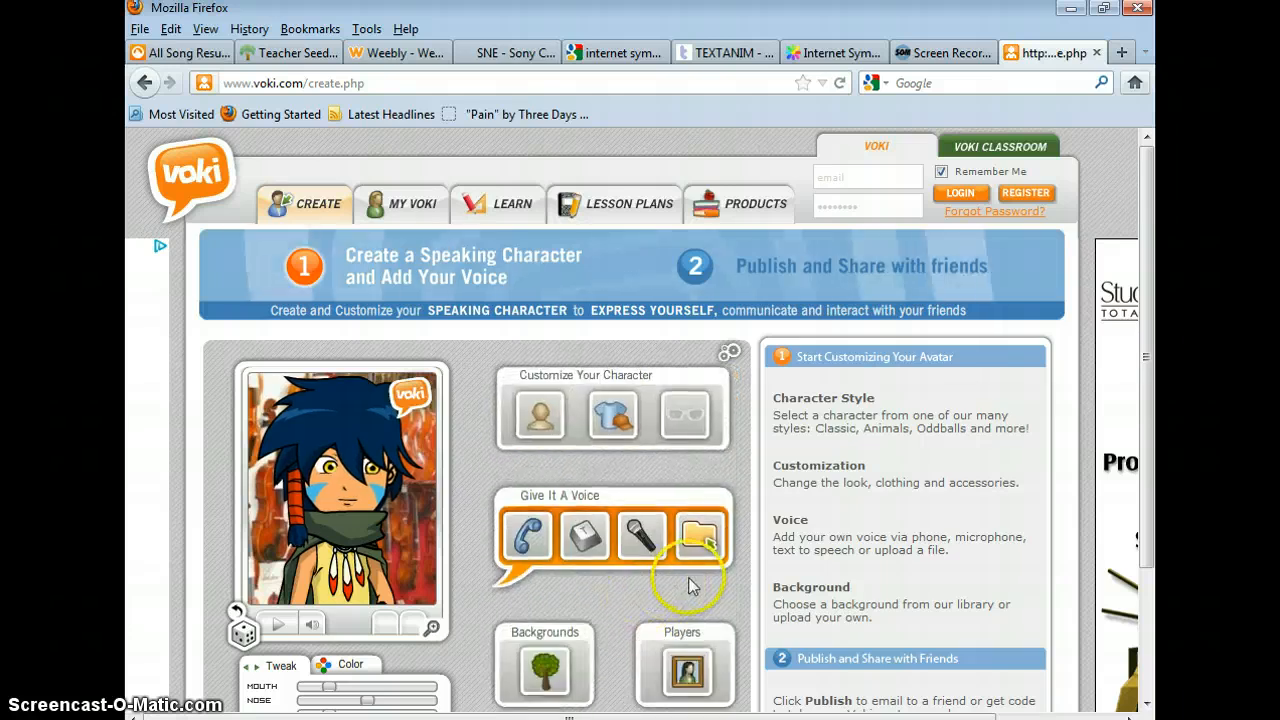
- Publish the avatar and save the scene under its title
{"action": "scroll", "scroll_direction": "down", "scroll_amount": 3}
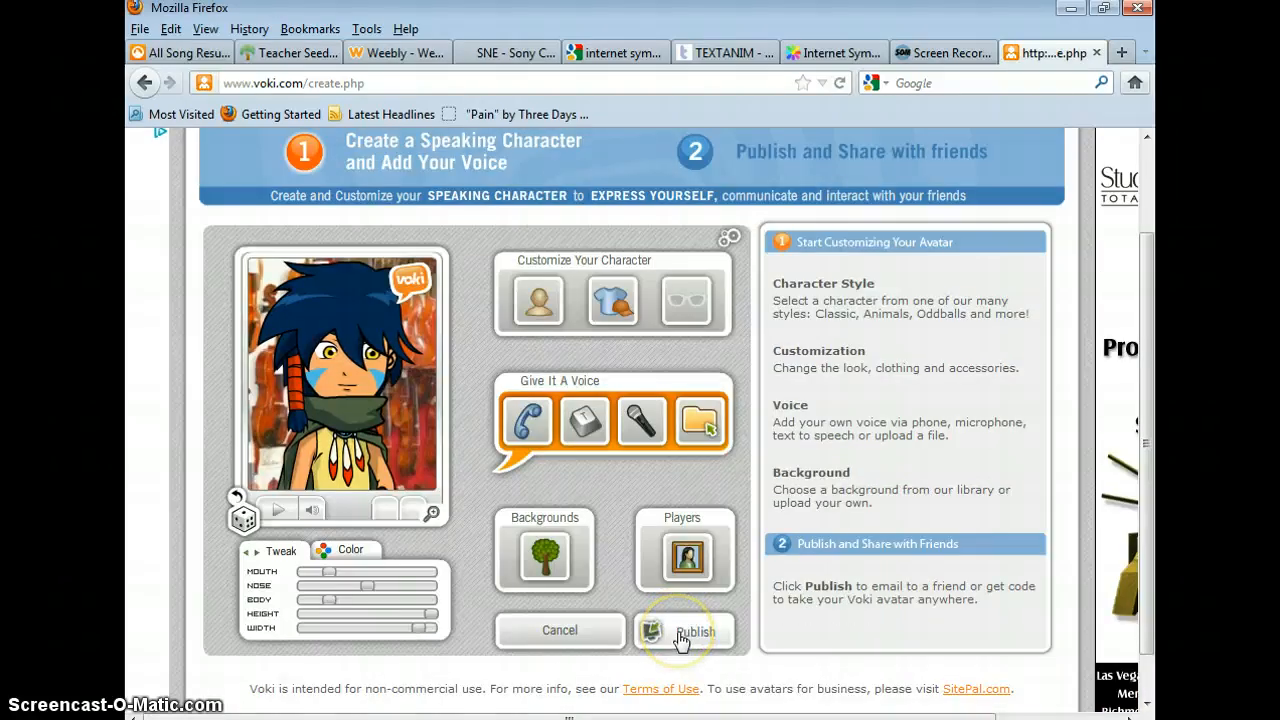
{"action": "left_click", "coordinate": [680, 632]}
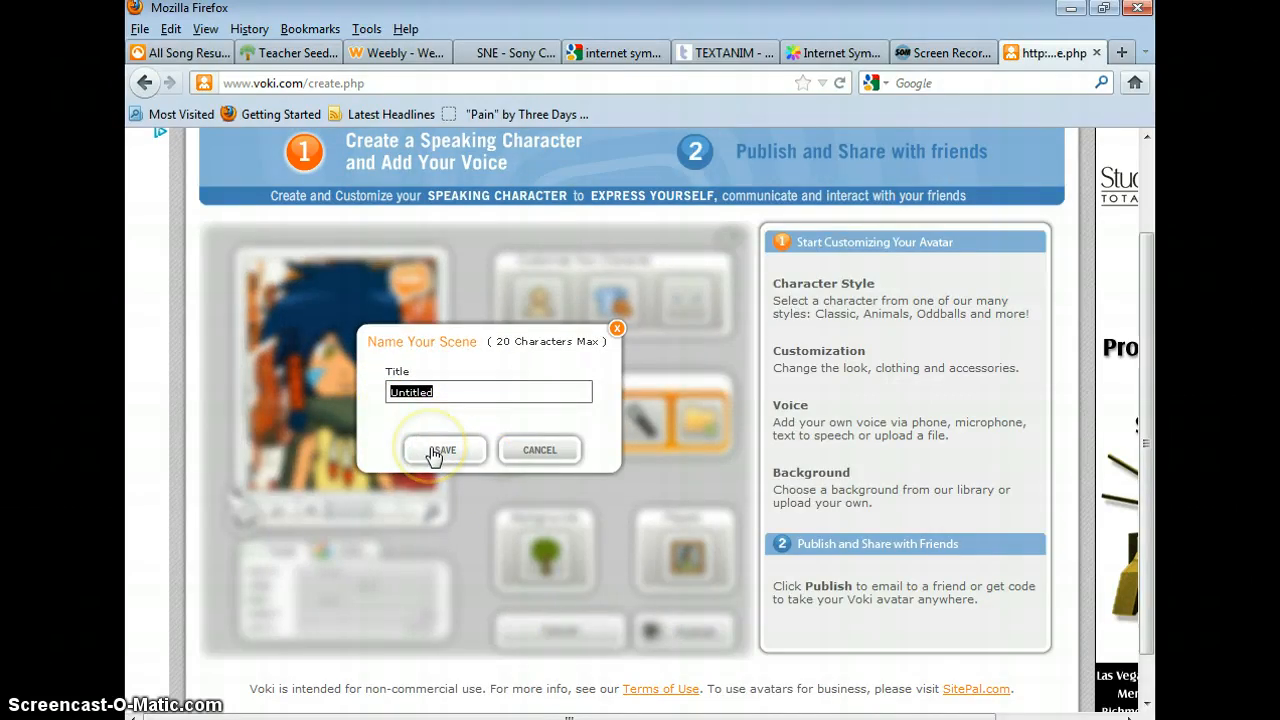
{"action": "left_click", "coordinate": [444, 448]}
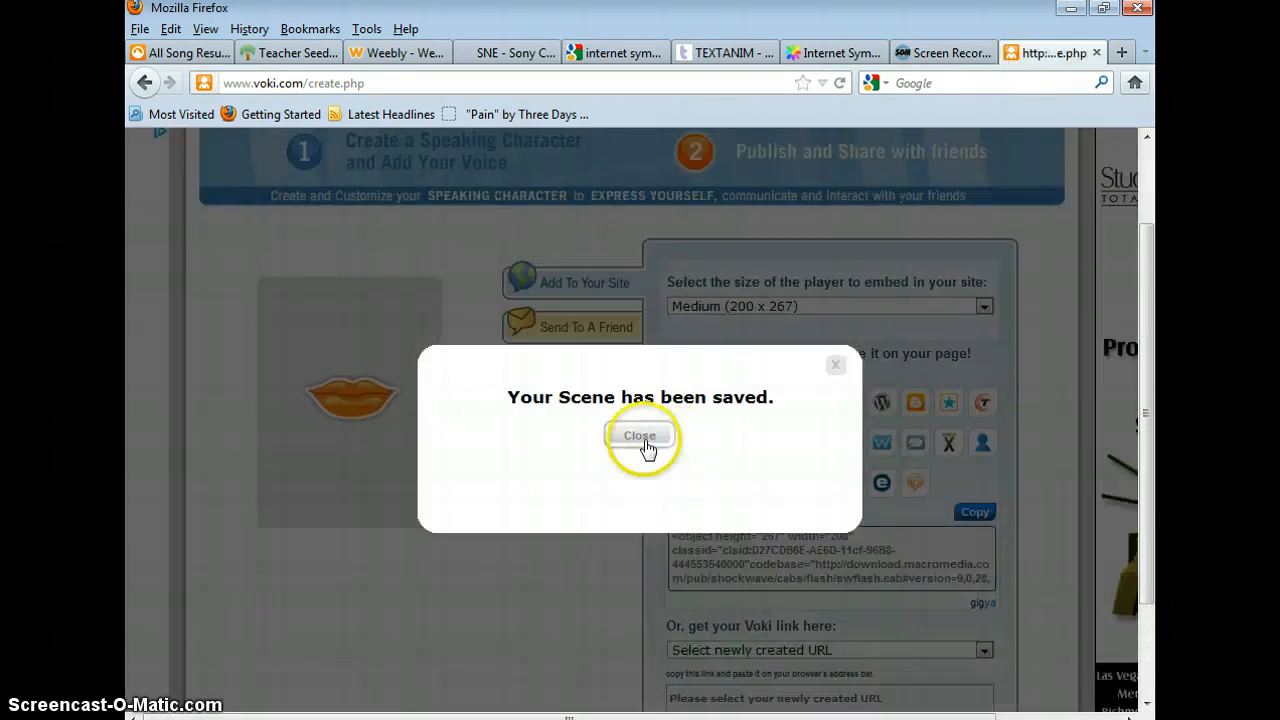
- Dismiss the saved confirmation and copy the avatar's embed code
{"action": "left_click", "coordinate": [640, 436]}
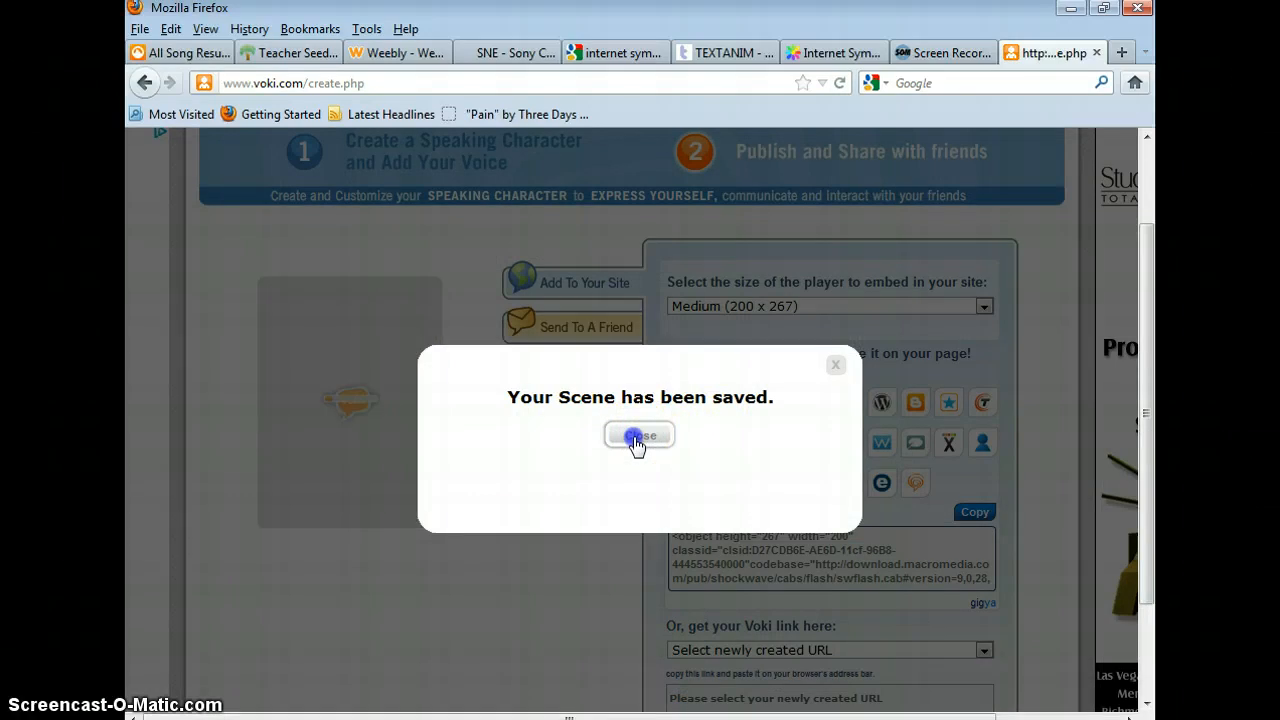
{"action": "left_click", "coordinate": [640, 436]}
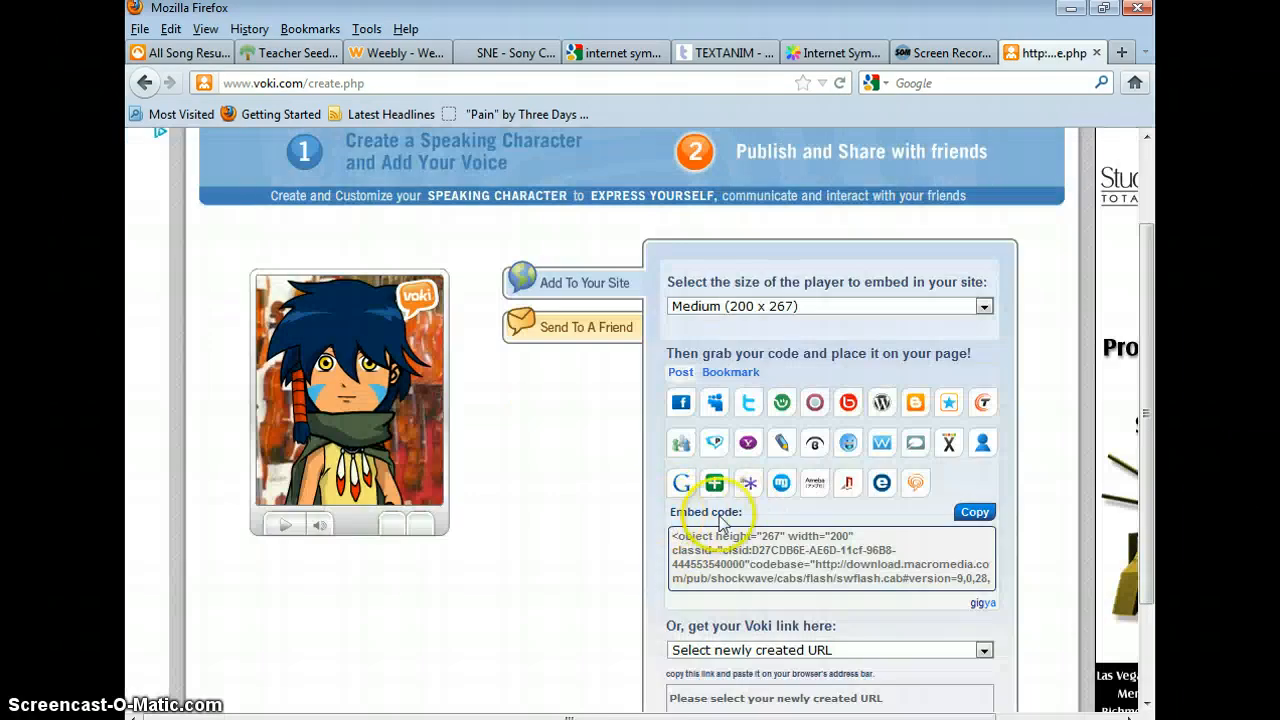
{"action": "mouse_move", "coordinate": [976, 516]}
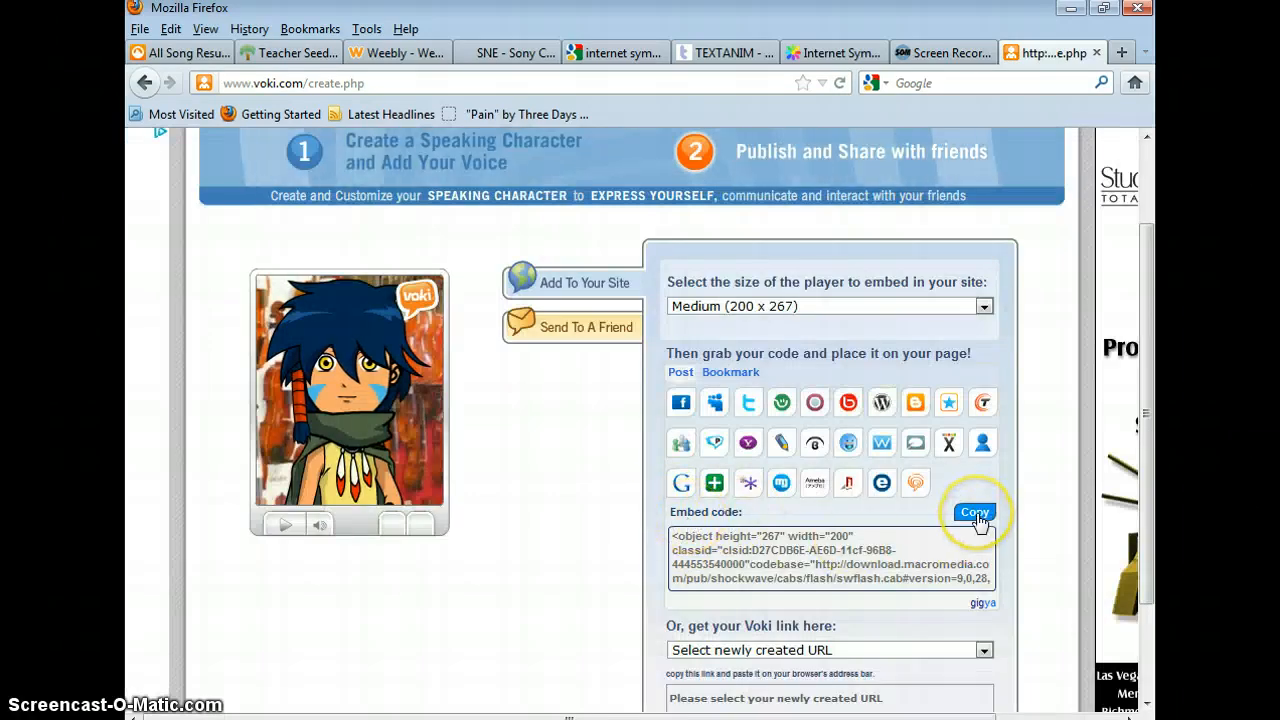
{"action": "left_click", "coordinate": [974, 512]}
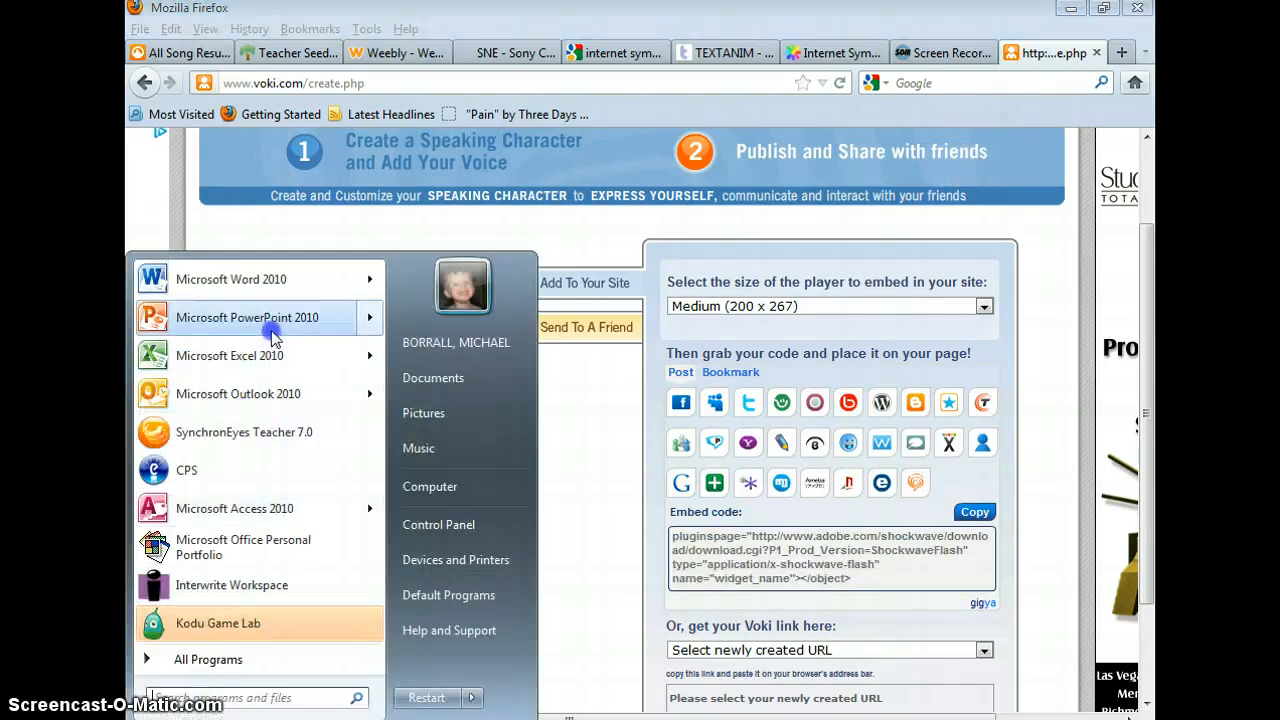
- Start a blank PowerPoint presentation and choose Insert > Video from Web Site
{"action": "left_click", "coordinate": [248, 316]}
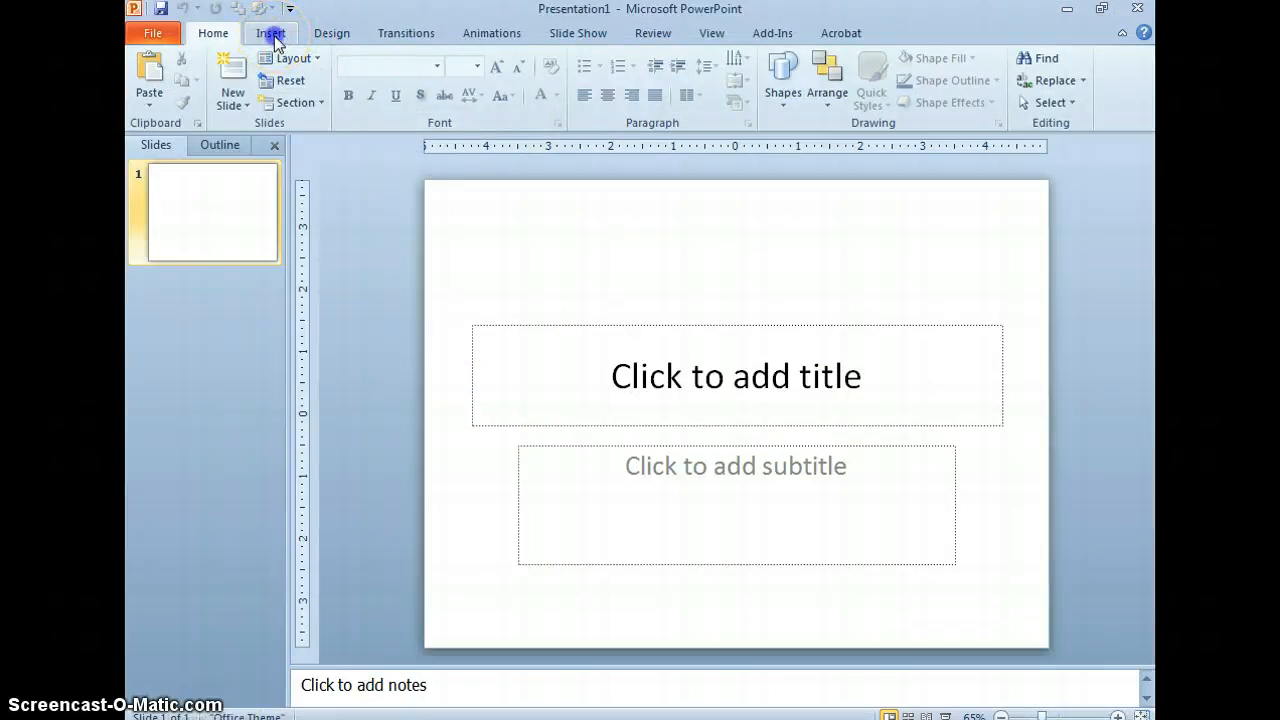
{"action": "left_click", "coordinate": [270, 32]}
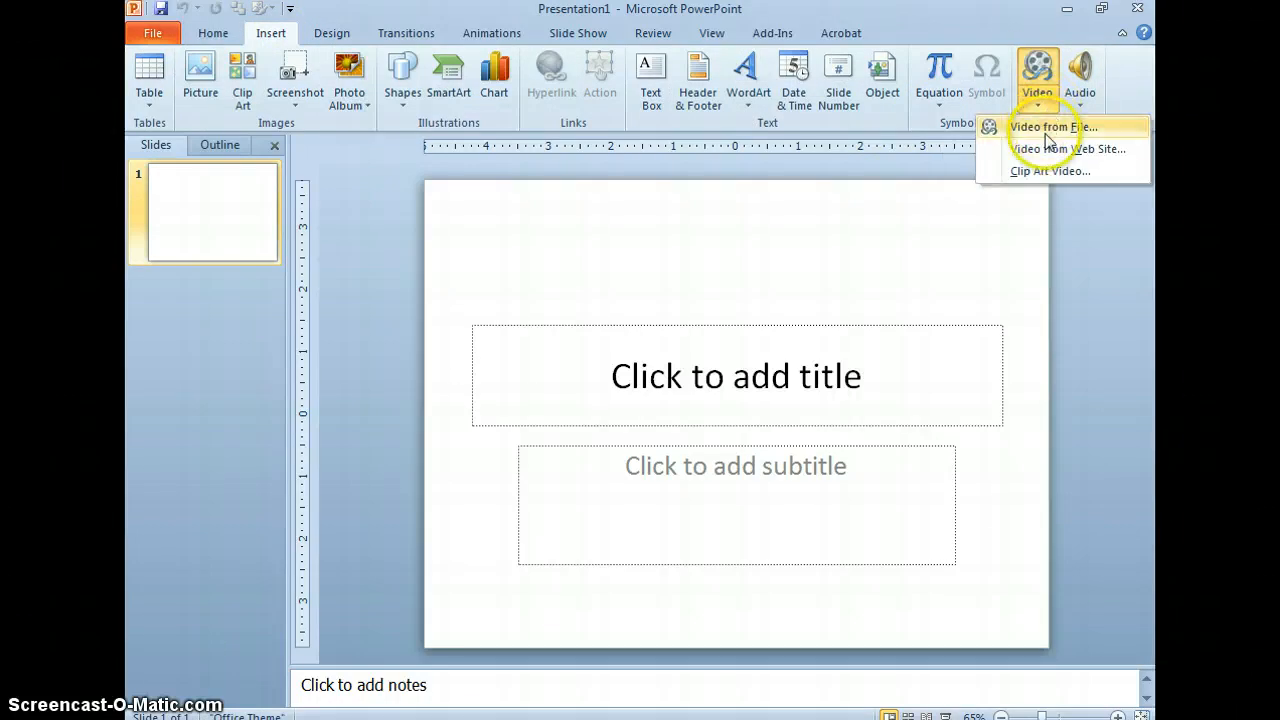
{"action": "left_click", "coordinate": [1060, 148]}
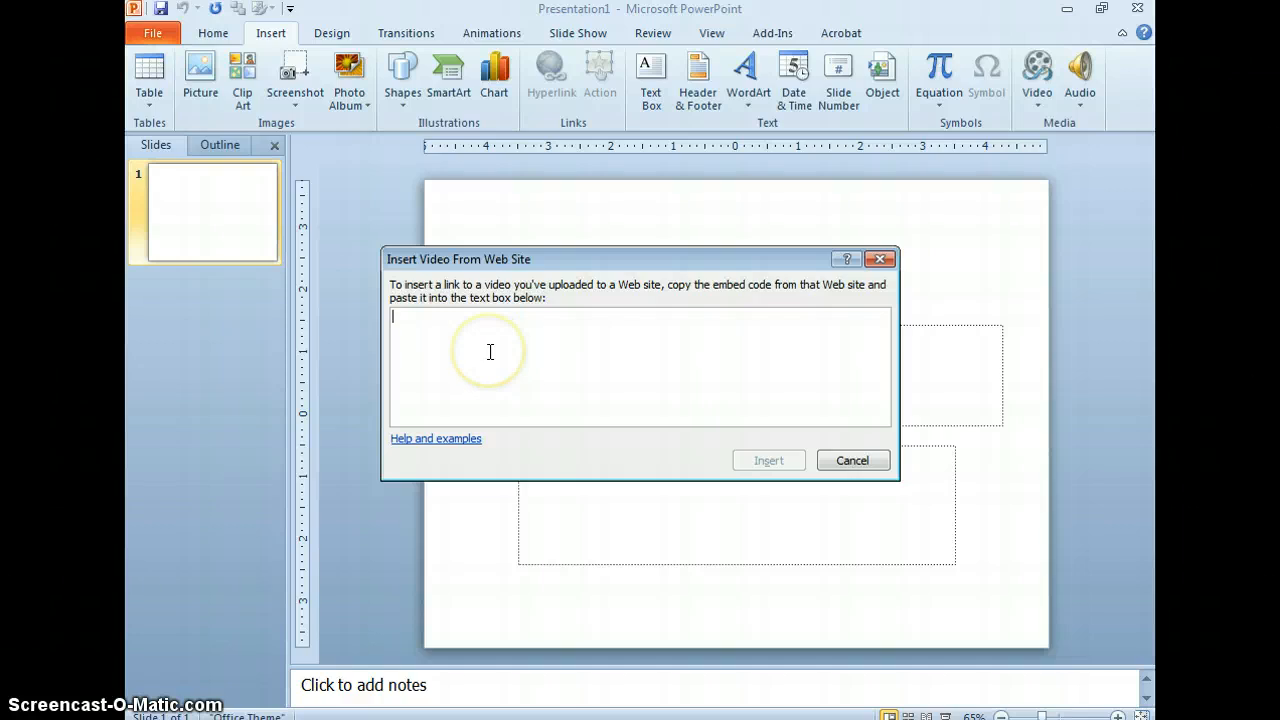
- Paste the Voki embed code into the web video dialog
{"action": "right_click", "coordinate": [490, 352]}
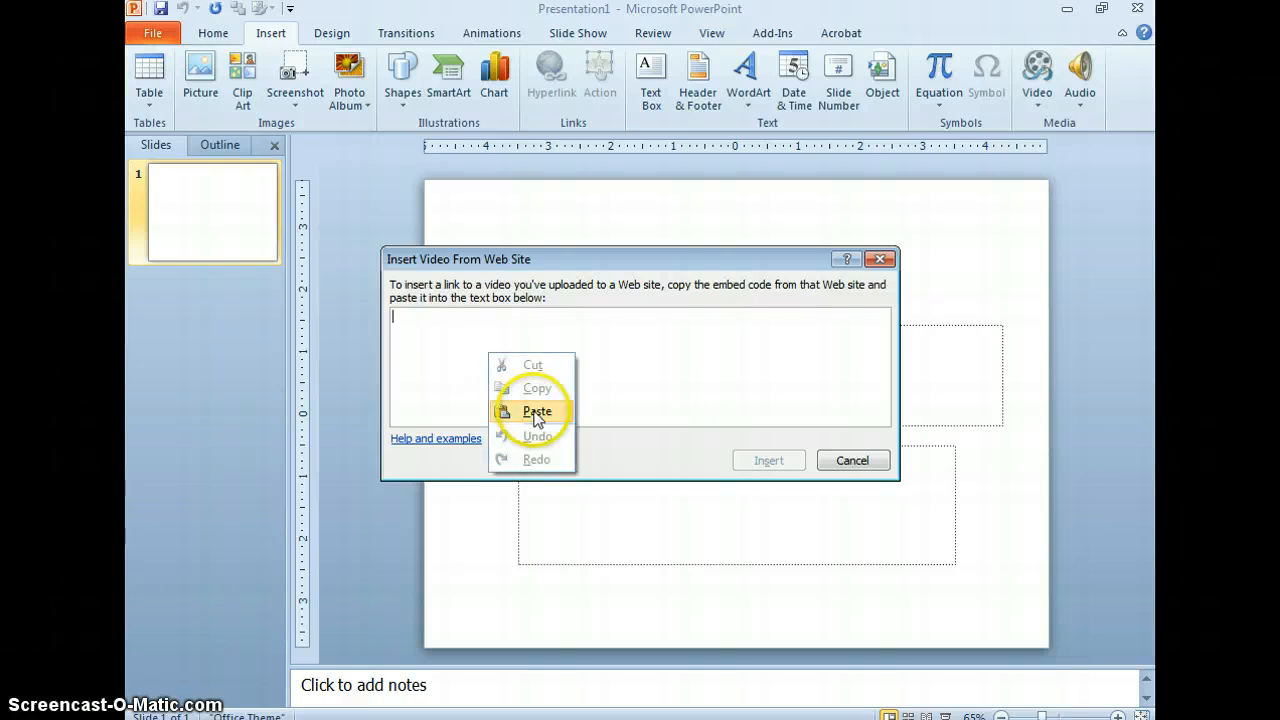
{"action": "left_click", "coordinate": [536, 410]}
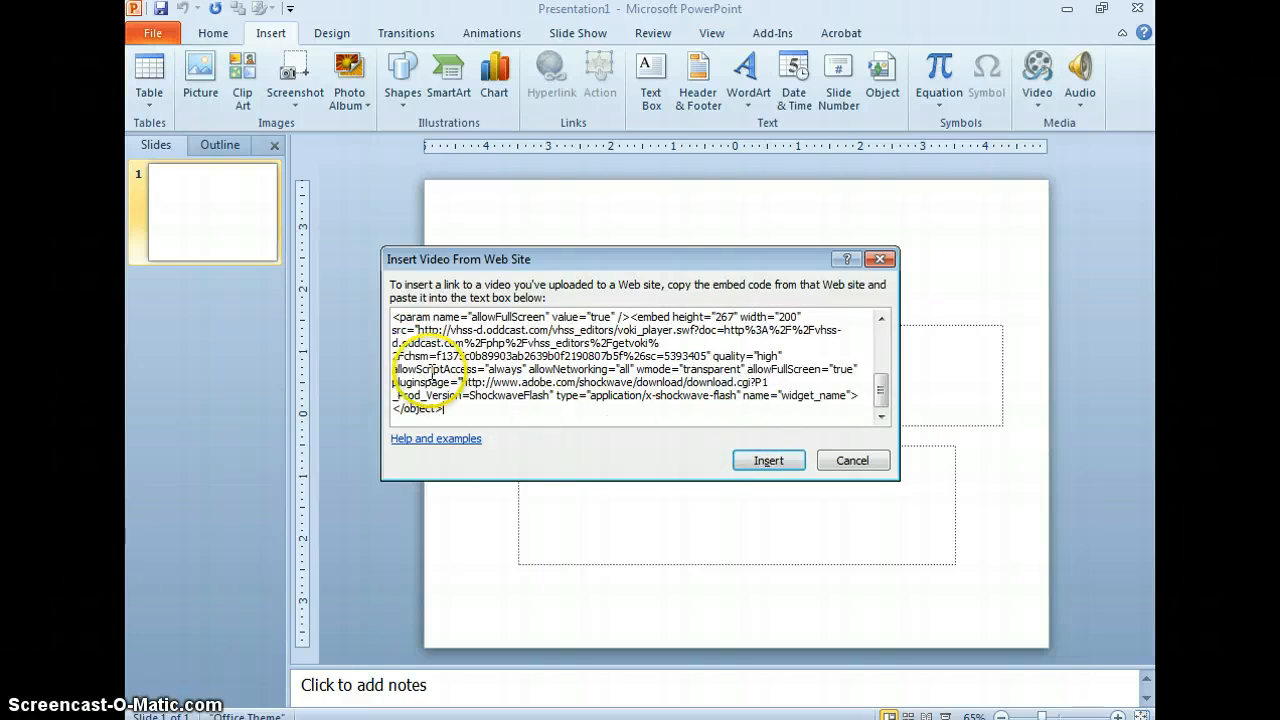
{"action": "mouse_move", "coordinate": [480, 410]}
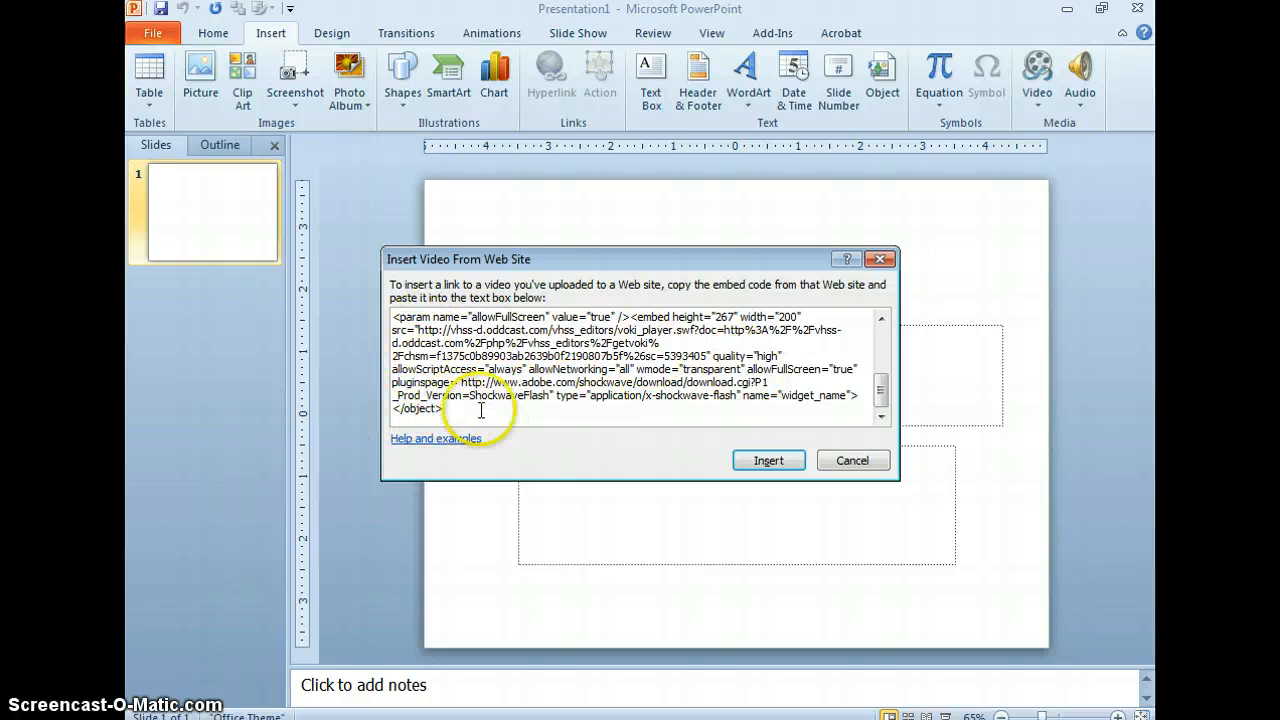
{"action": "mouse_move", "coordinate": [768, 460]}
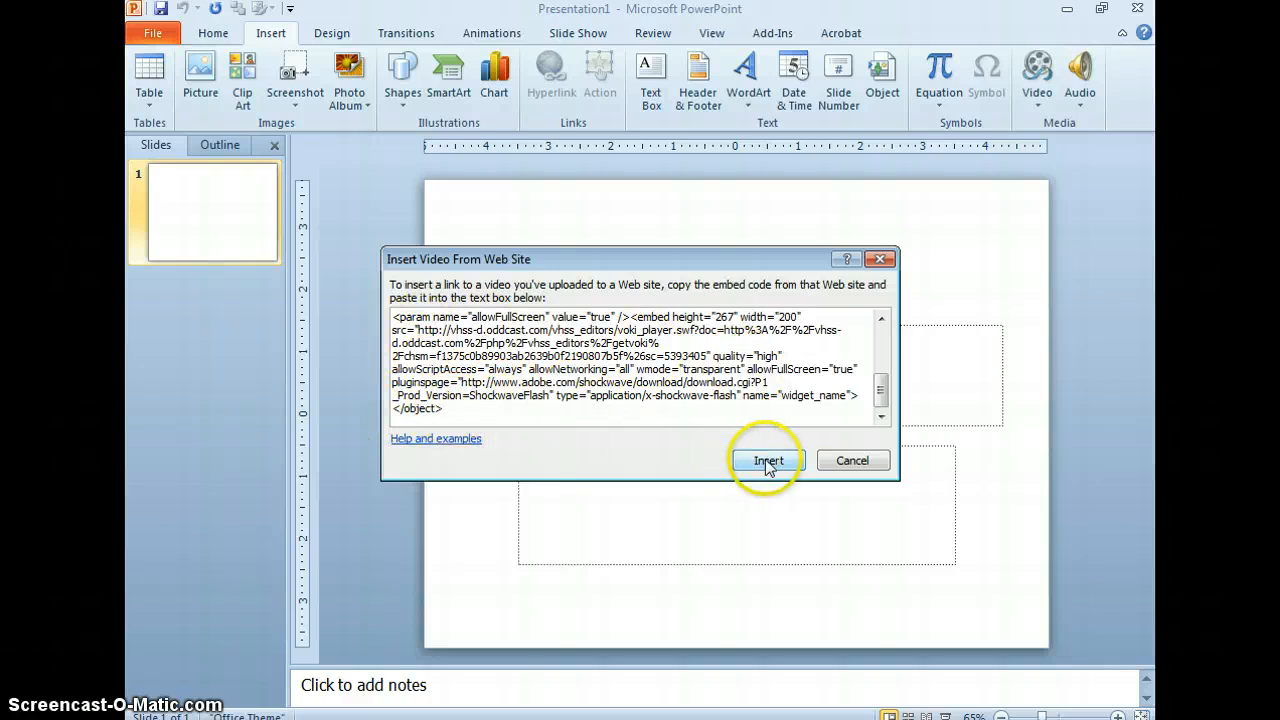
- Insert the Voki video on the slide, stretch it taller, and run the slideshow
{"action": "left_click", "coordinate": [768, 460]}
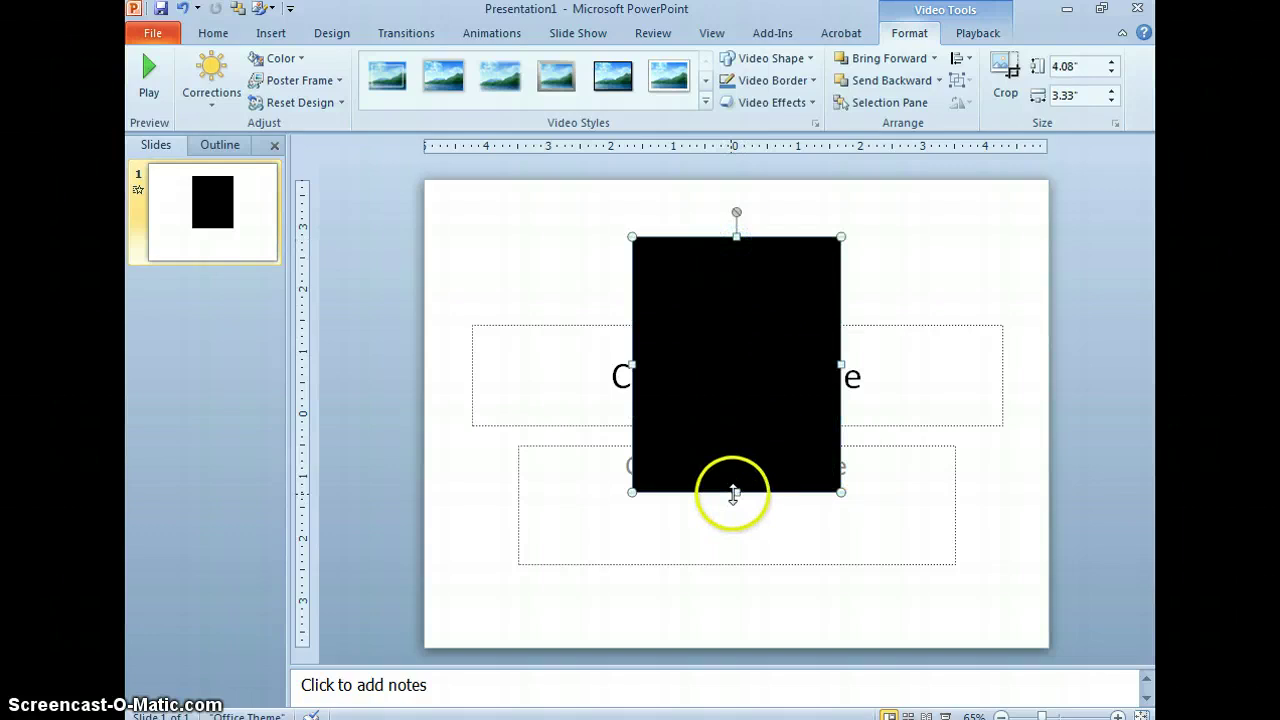
{"action": "left_click_drag", "start_coordinate": [736, 492], "coordinate": [730, 558]}
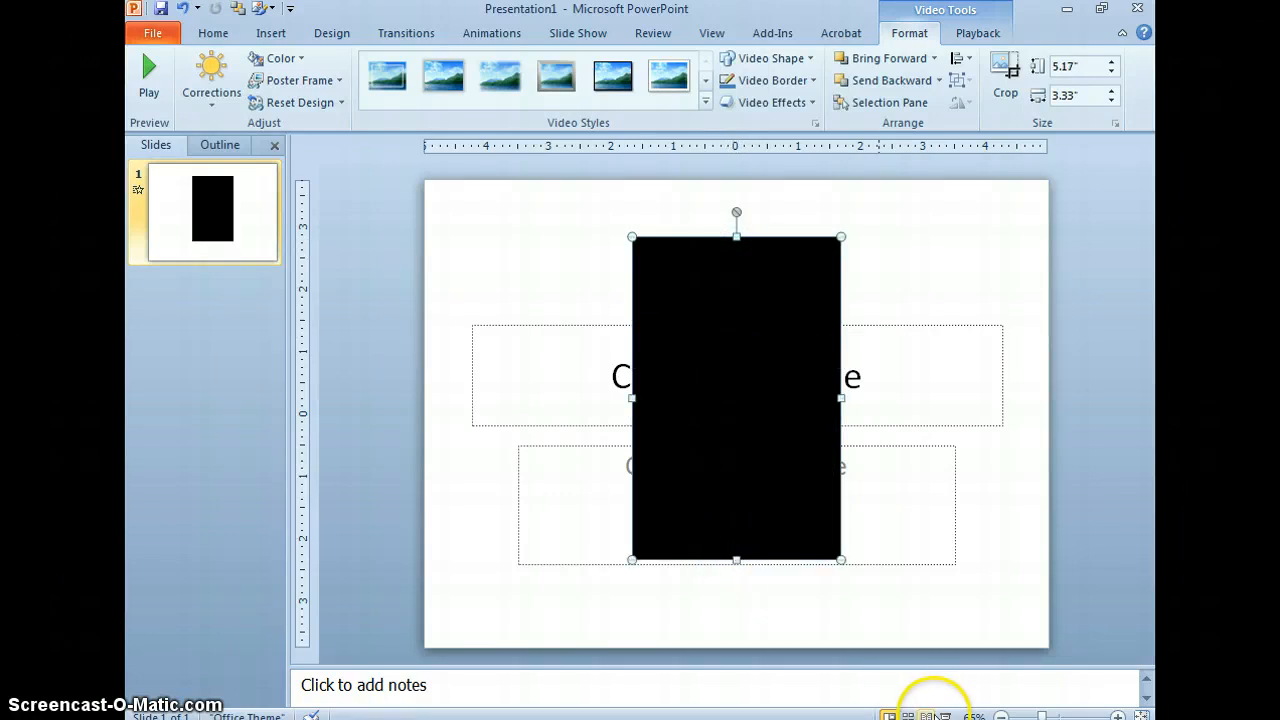
{"action": "left_click", "coordinate": [148, 76]}
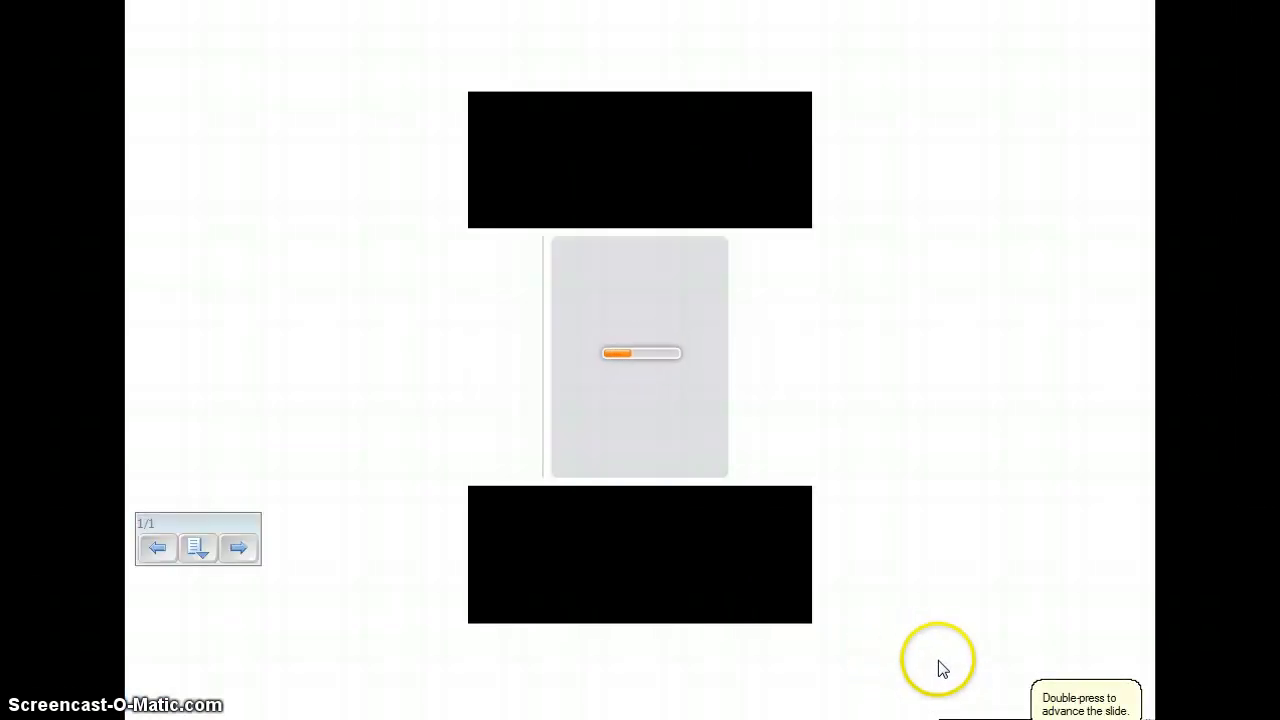